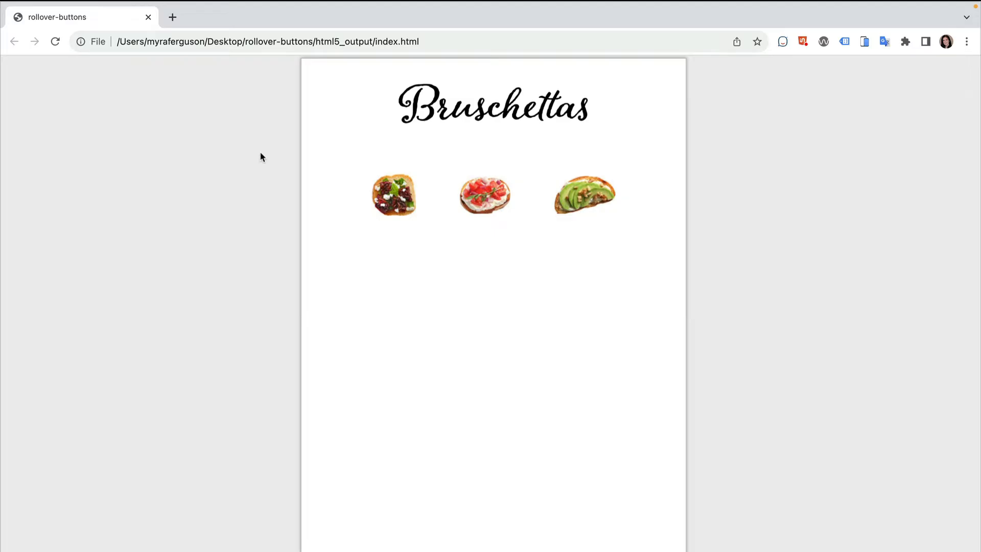
{"action": "mouse_move", "coordinate": [395, 194]}
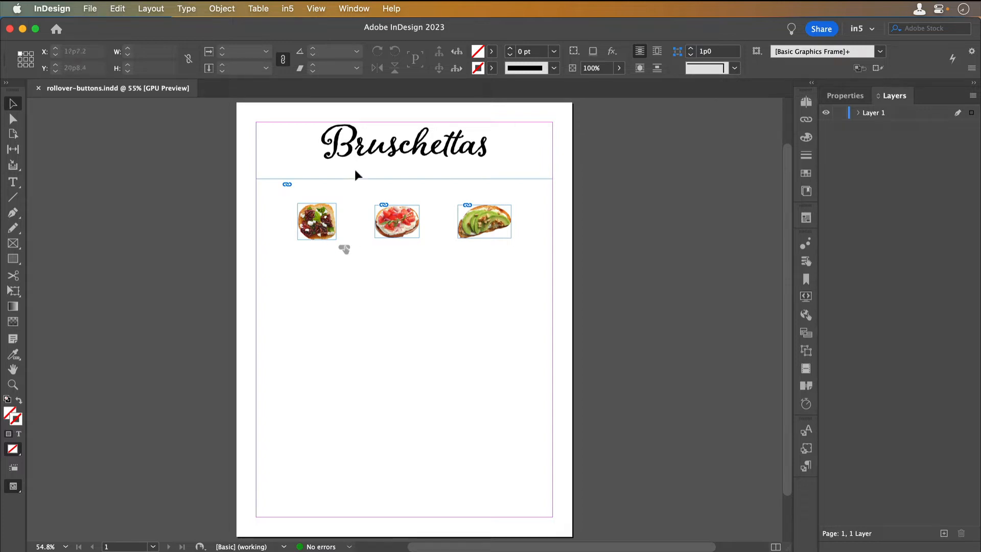
Step: Show the Buttons and Forms panel with Button 1's Rollover state active
{"action": "left_click", "coordinate": [354, 8]}
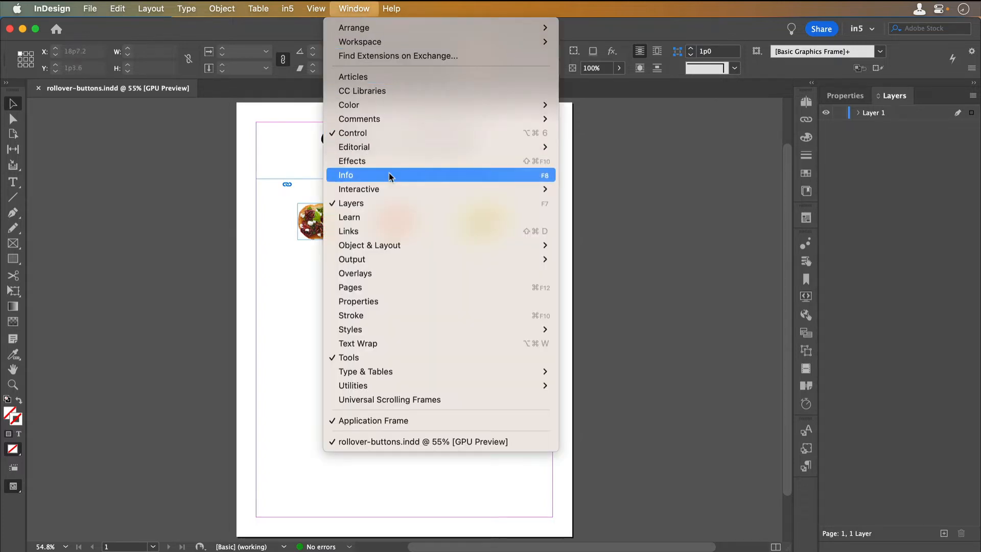
{"action": "mouse_move", "coordinate": [359, 189]}
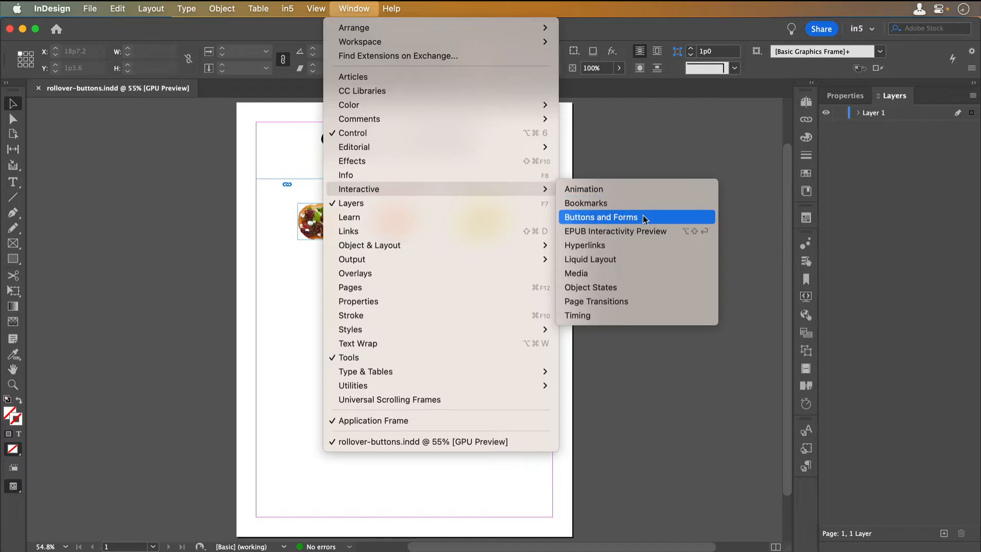
{"action": "left_click", "coordinate": [601, 217]}
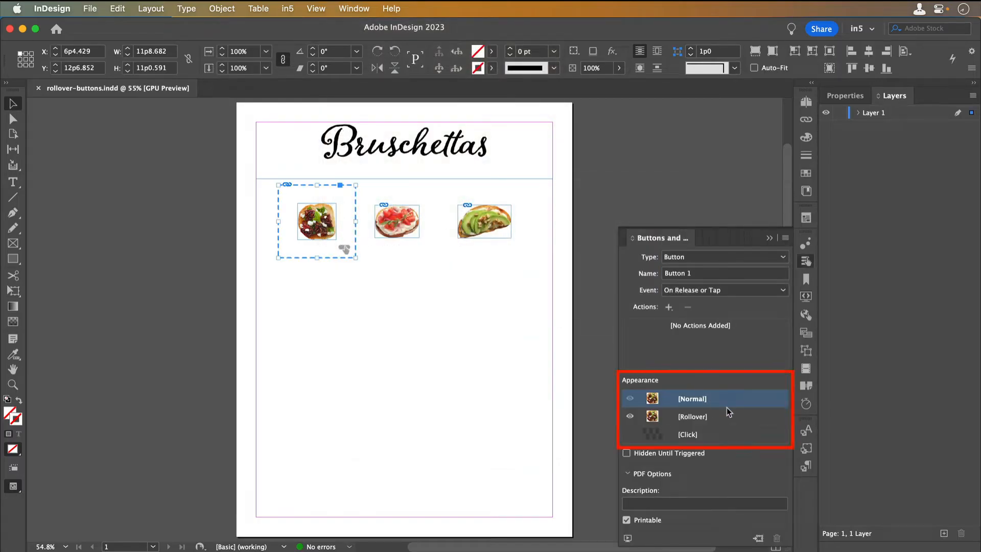
{"action": "left_click", "coordinate": [692, 416]}
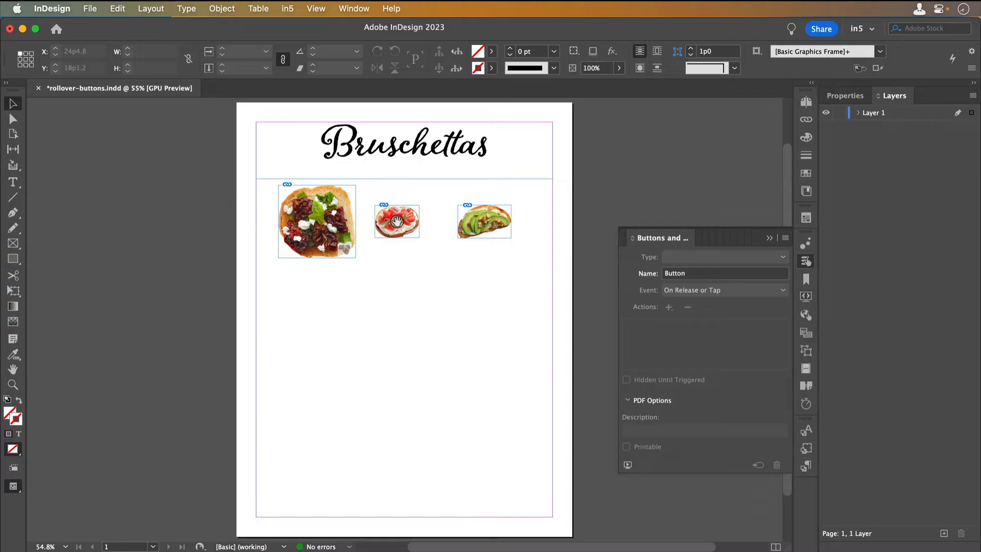
Step: Make the tomato bruschetta image Button 2 and add its Rollover state
{"action": "left_click", "coordinate": [396, 220]}
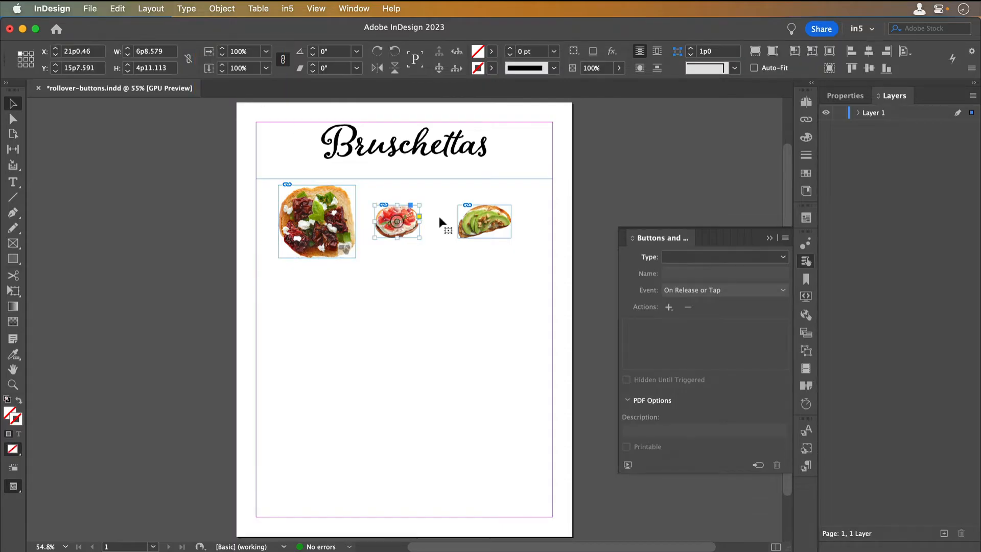
{"action": "left_click", "coordinate": [722, 257]}
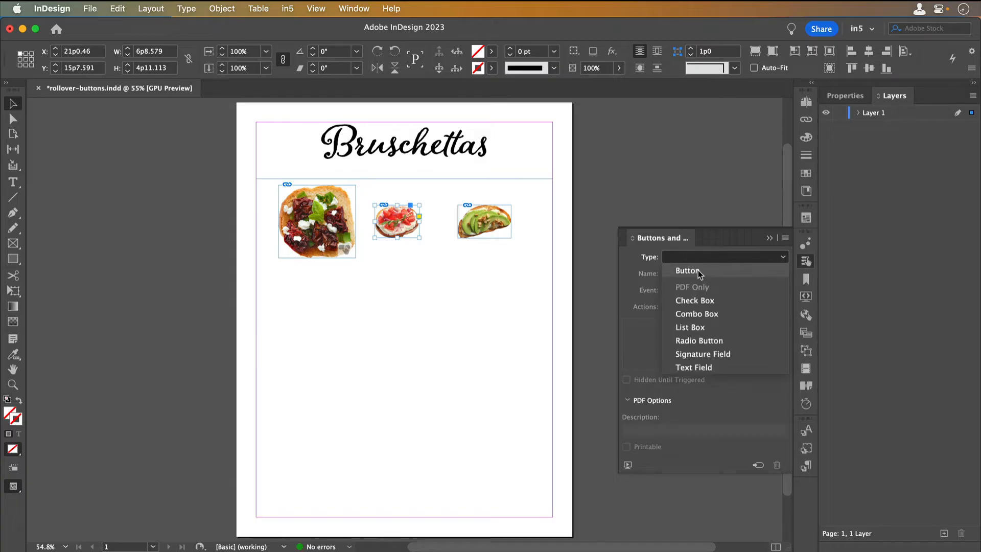
{"action": "left_click", "coordinate": [688, 270]}
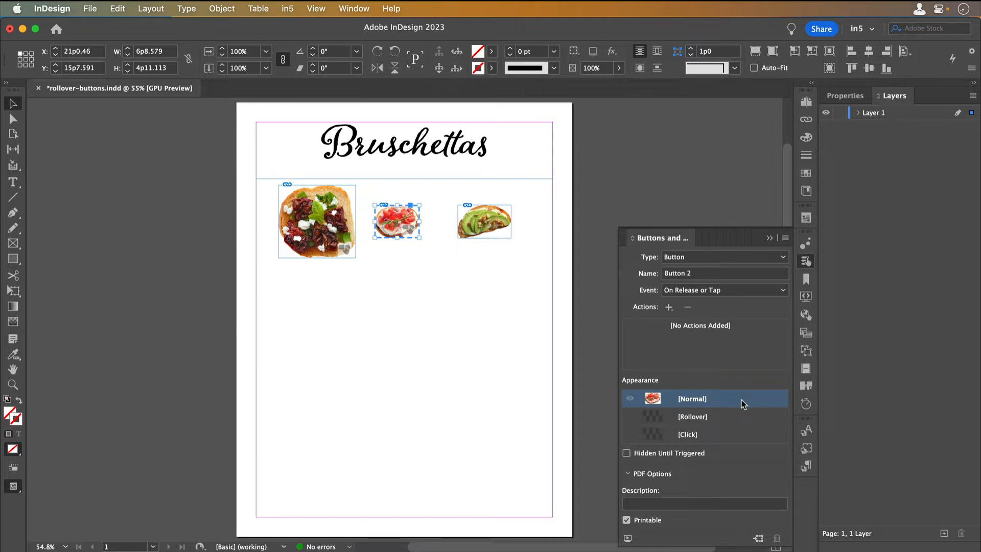
{"action": "mouse_move", "coordinate": [743, 420]}
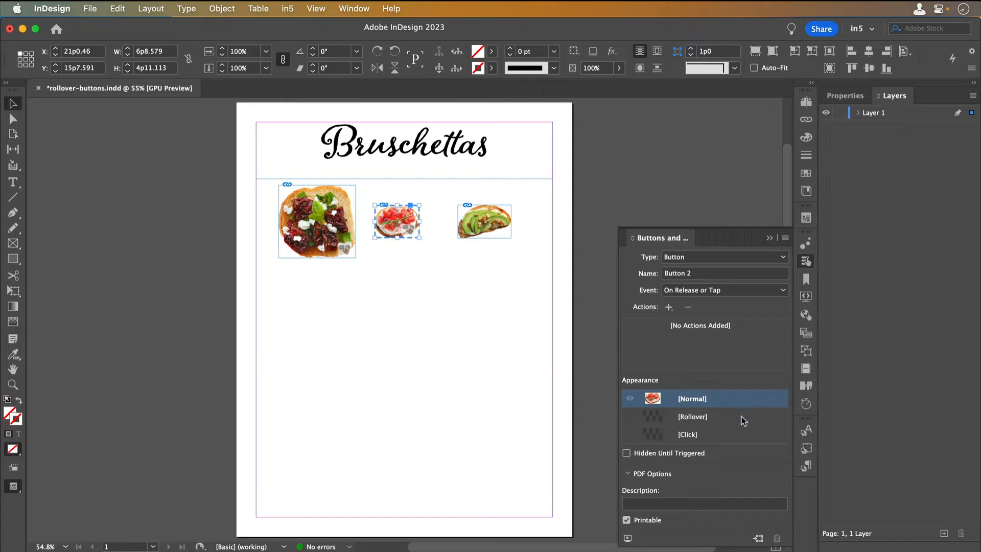
{"action": "left_click", "coordinate": [693, 416]}
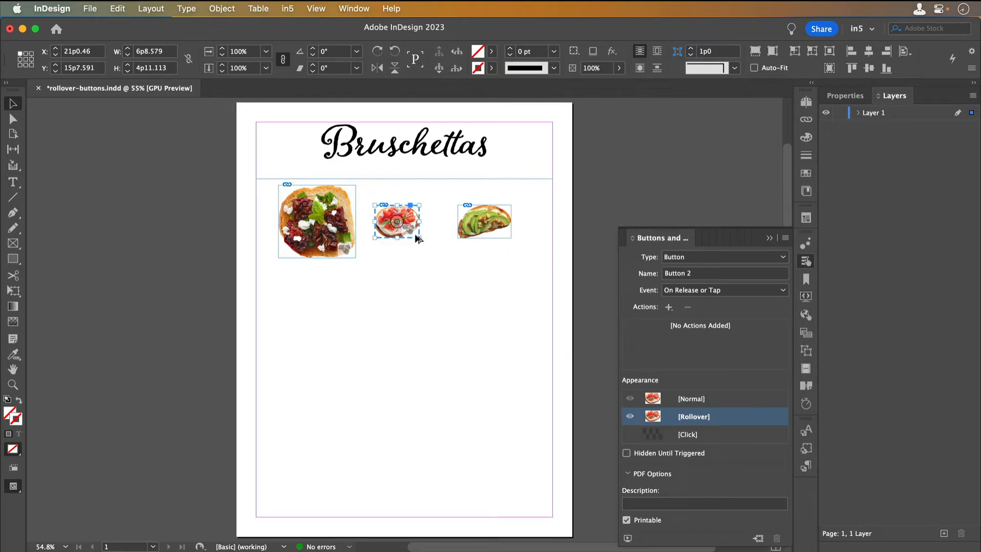
Step: Scale the tomato bruschetta rollover image to about 185%, then compare Normal and Rollover states
{"action": "left_click_drag", "start_coordinate": [421, 243], "coordinate": [437, 248]}
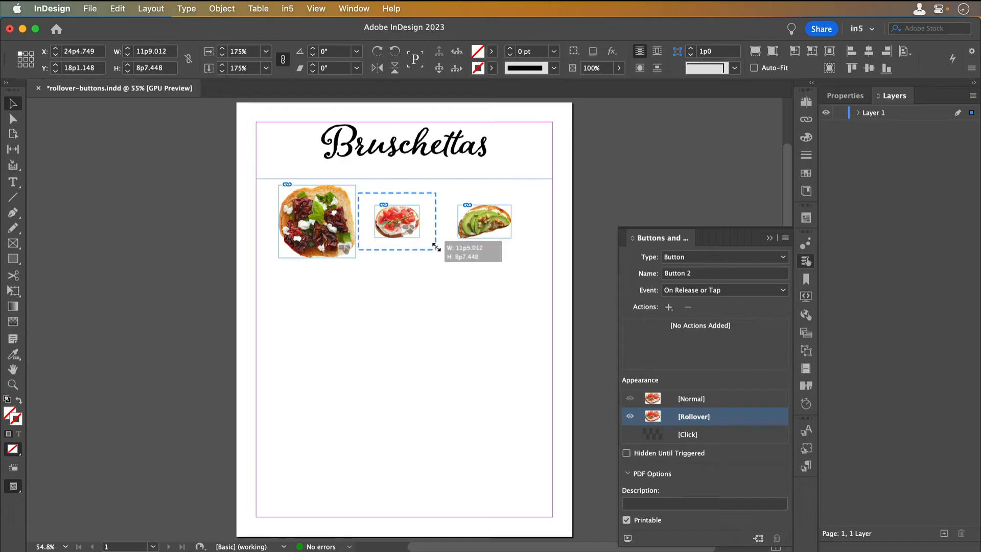
{"action": "left_click_drag", "start_coordinate": [438, 248], "coordinate": [426, 245]}
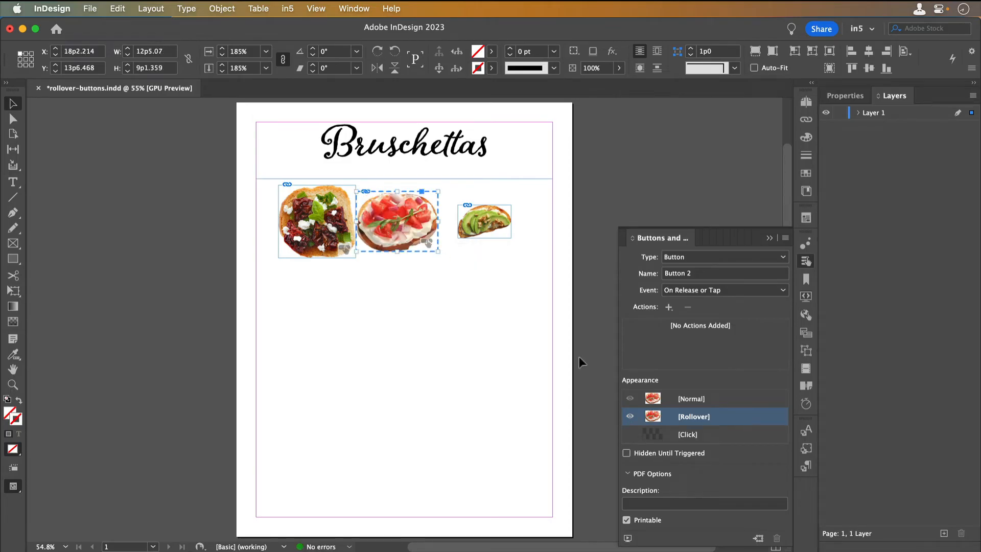
{"action": "left_click", "coordinate": [691, 399]}
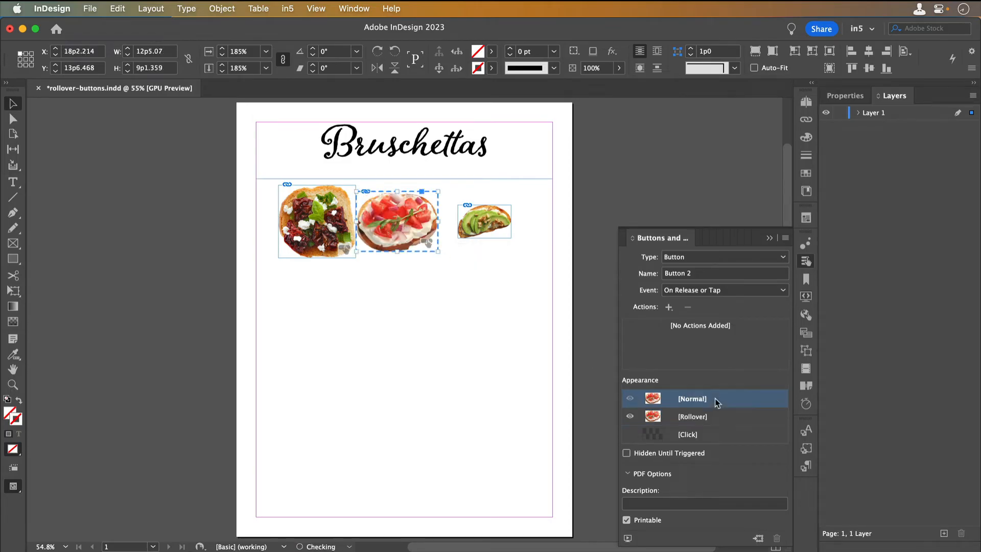
{"action": "left_click", "coordinate": [692, 416]}
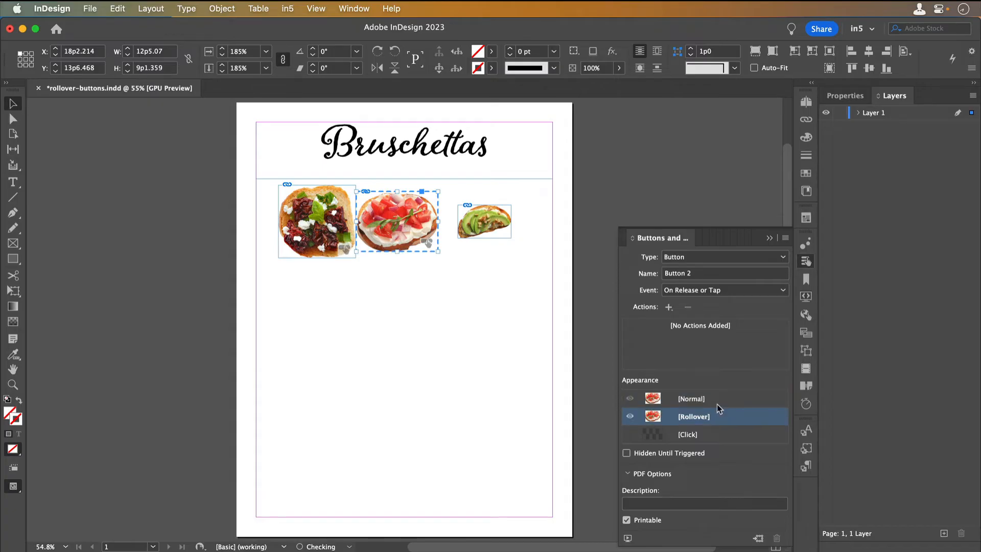
{"action": "left_click", "coordinate": [691, 398]}
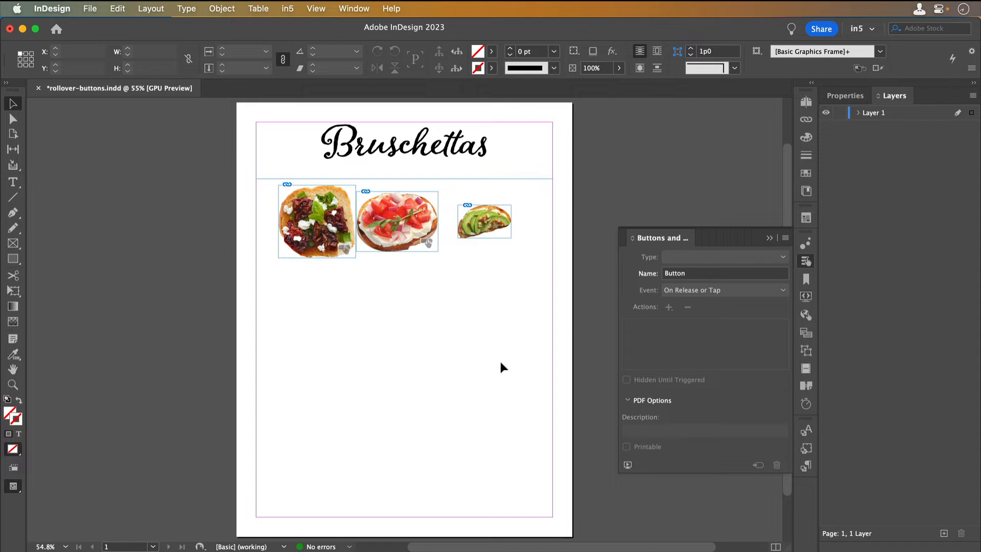
Step: Select Button 2's Rollover content in Layer 1 and check its Normal and Rollover states
{"action": "left_click", "coordinate": [397, 221]}
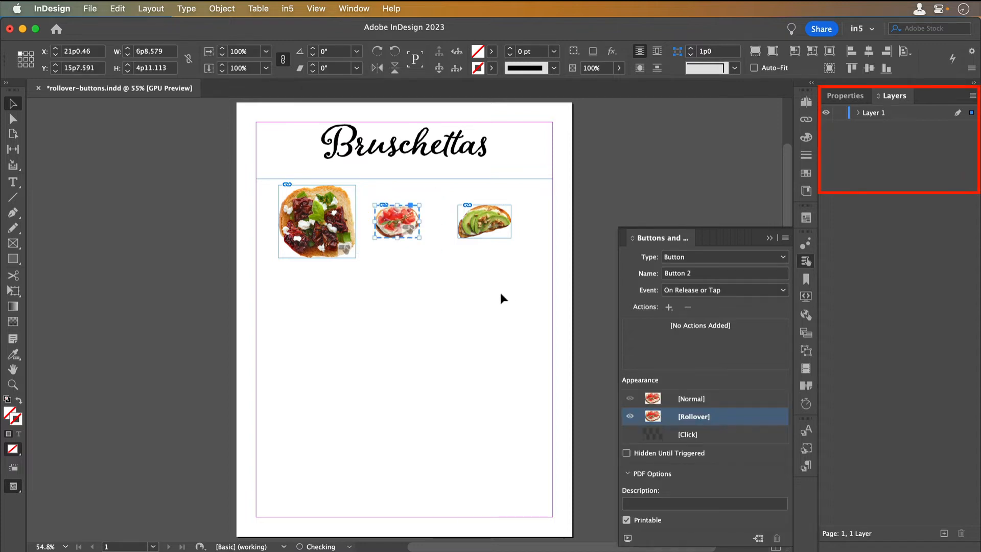
{"action": "left_click", "coordinate": [859, 112]}
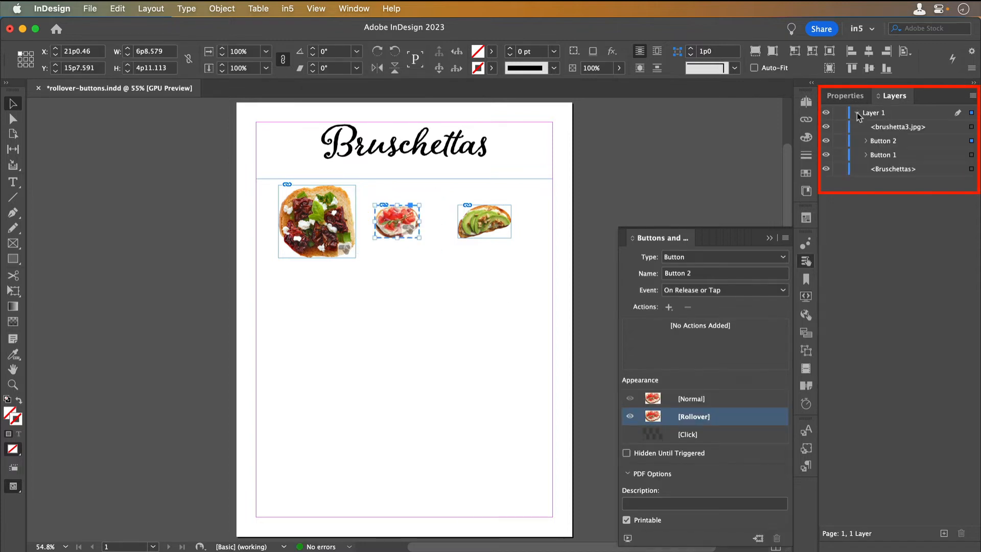
{"action": "left_click", "coordinate": [867, 140]}
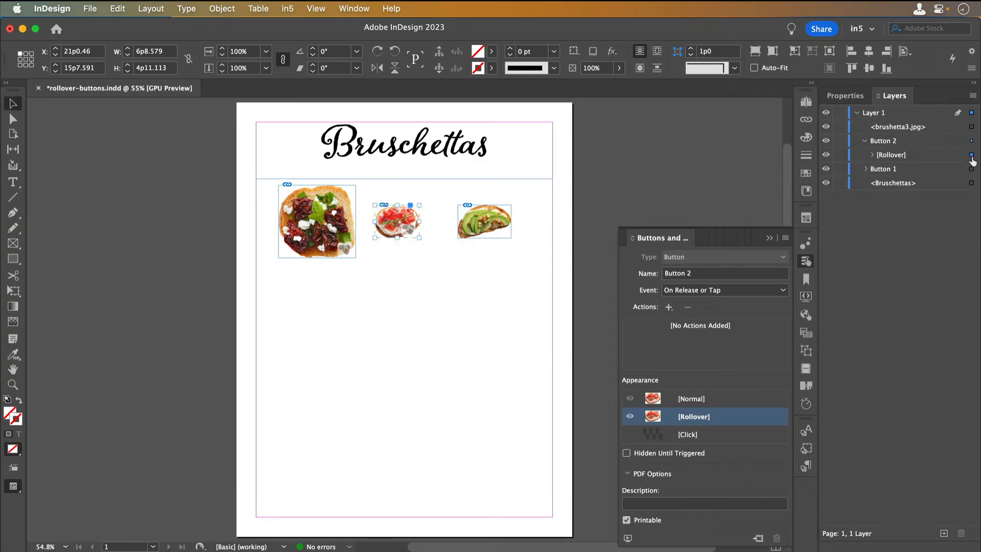
{"action": "mouse_move", "coordinate": [585, 179]}
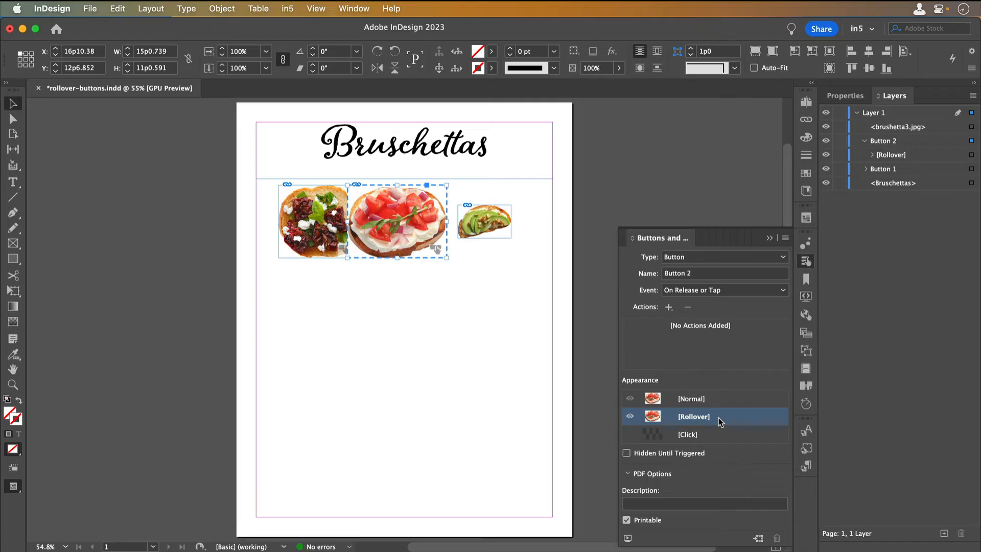
{"action": "left_click", "coordinate": [691, 399]}
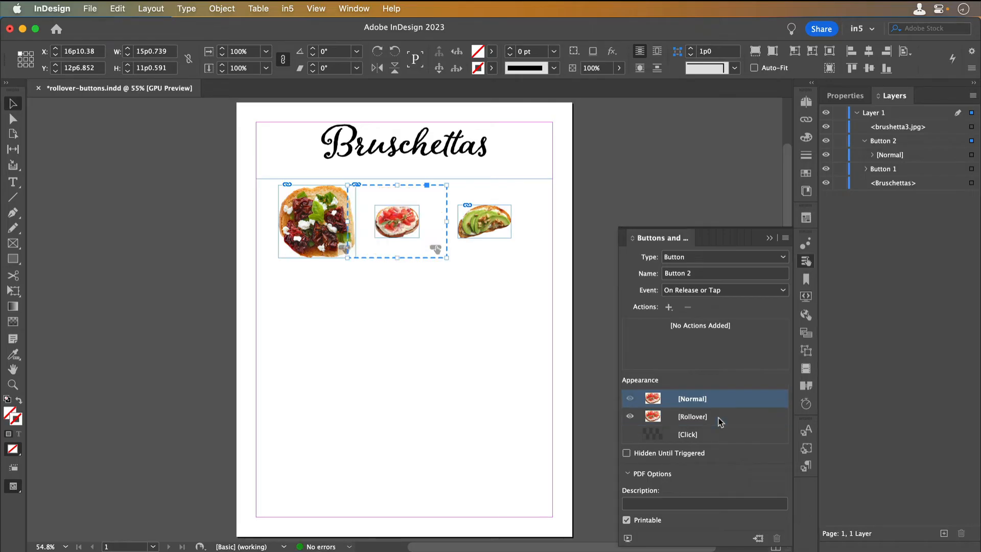
{"action": "left_click", "coordinate": [692, 416]}
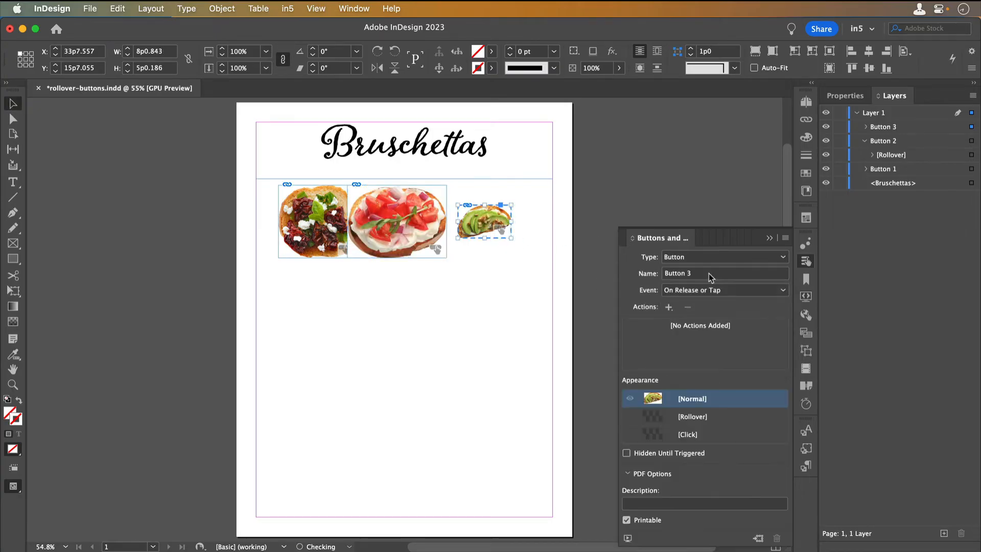
Step: Add a Rollover state to the avocado bruschetta's Button 3
{"action": "left_click", "coordinate": [692, 416]}
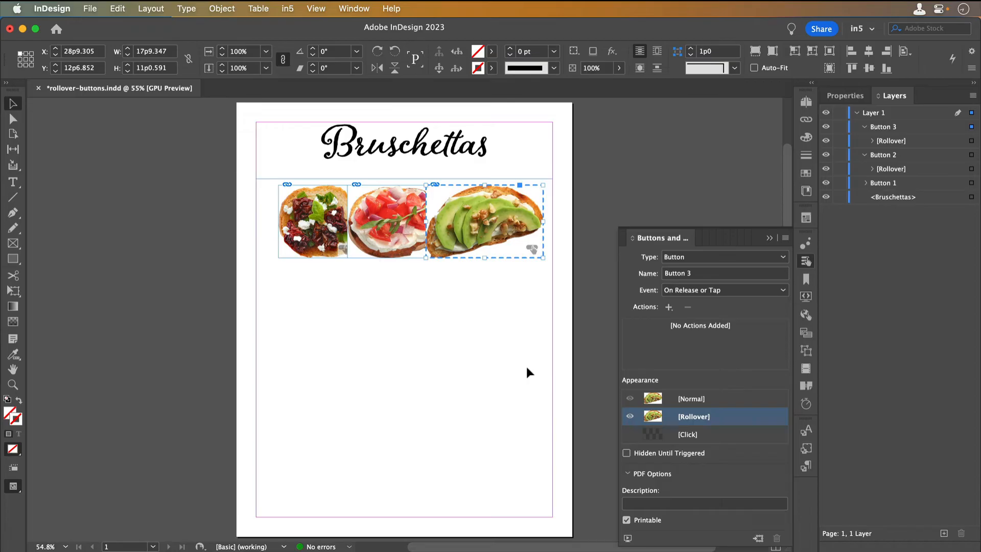
{"action": "left_click", "coordinate": [724, 290]}
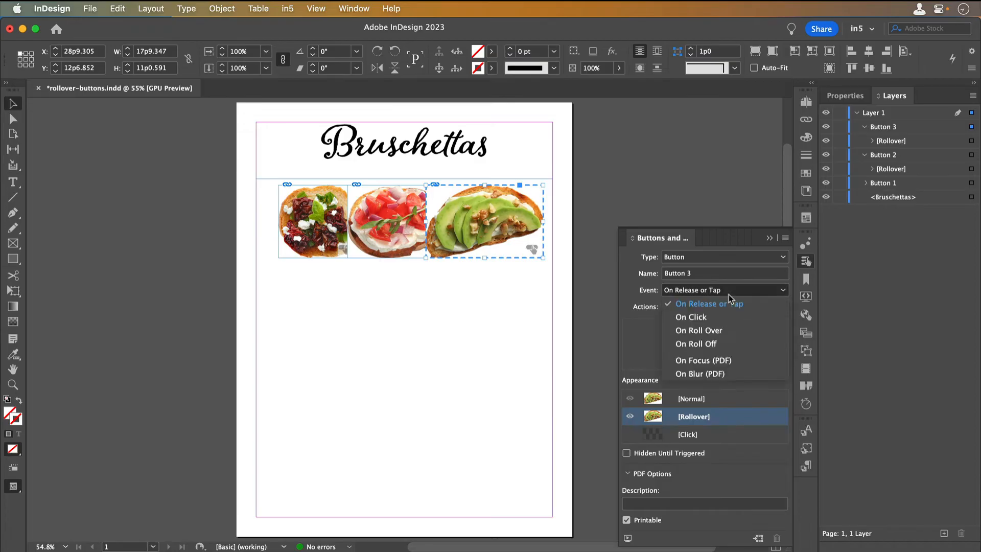
{"action": "mouse_move", "coordinate": [725, 331]}
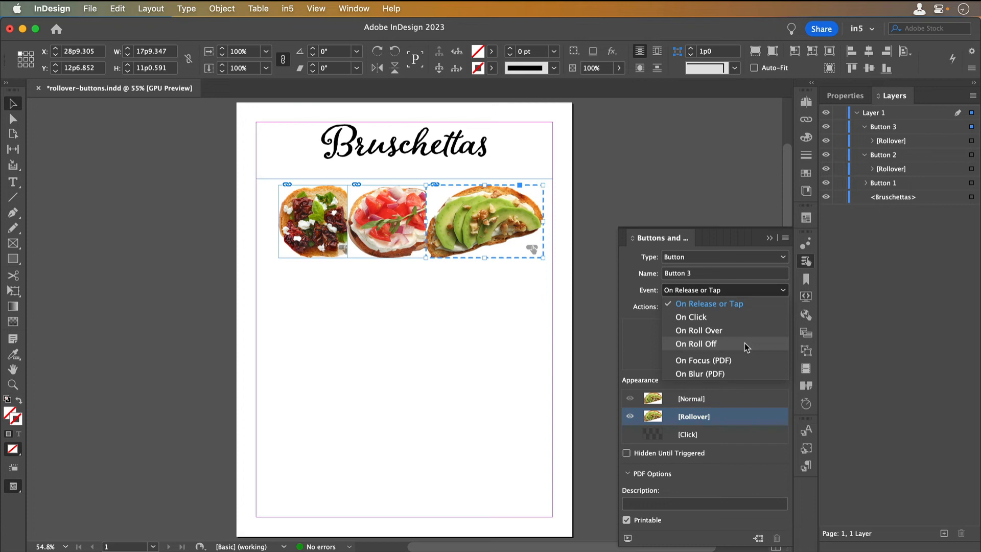
{"action": "left_click", "coordinate": [572, 353]}
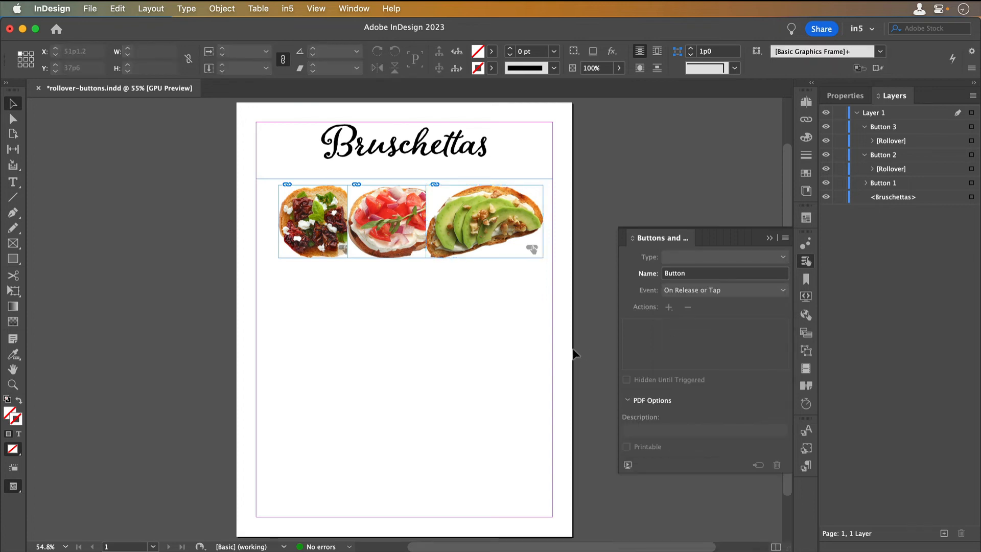
Step: Export the document to HTML5 with in5 and view it in the default browser
{"action": "left_click", "coordinate": [286, 8]}
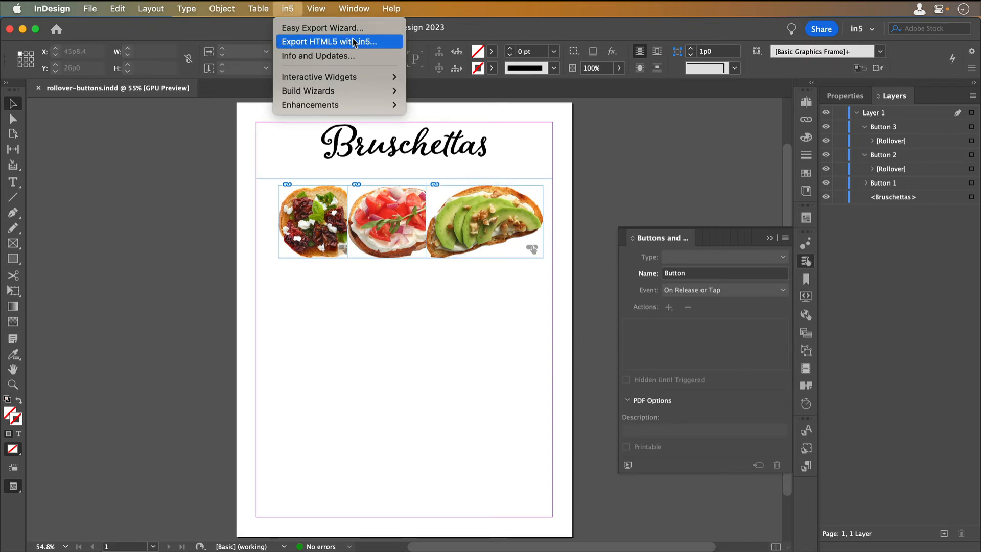
{"action": "left_click", "coordinate": [332, 41]}
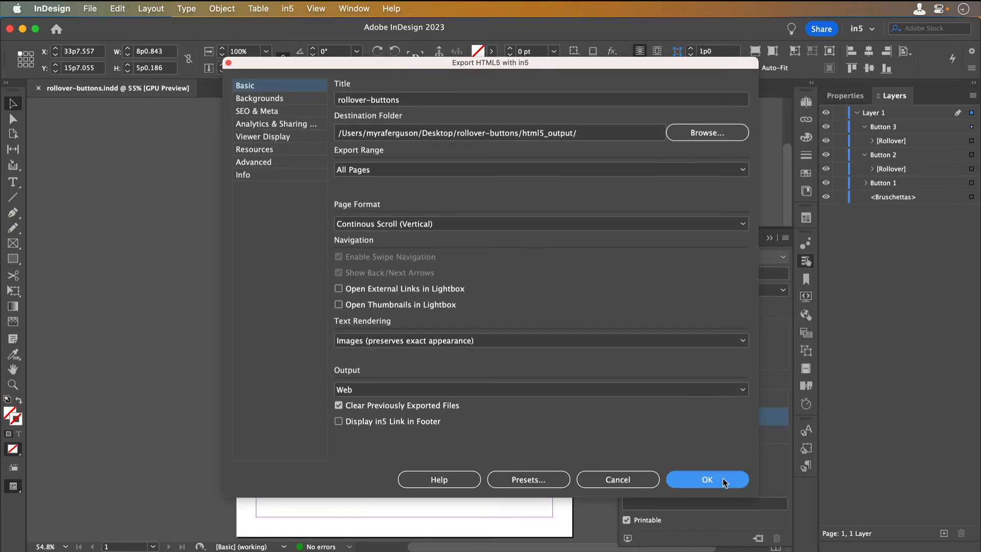
{"action": "left_click", "coordinate": [706, 479]}
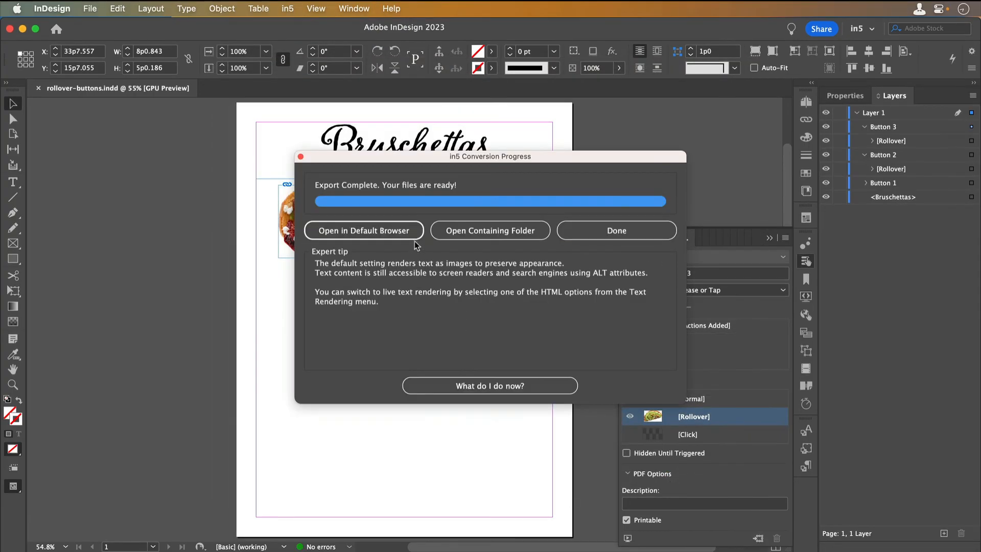
{"action": "left_click", "coordinate": [364, 230]}
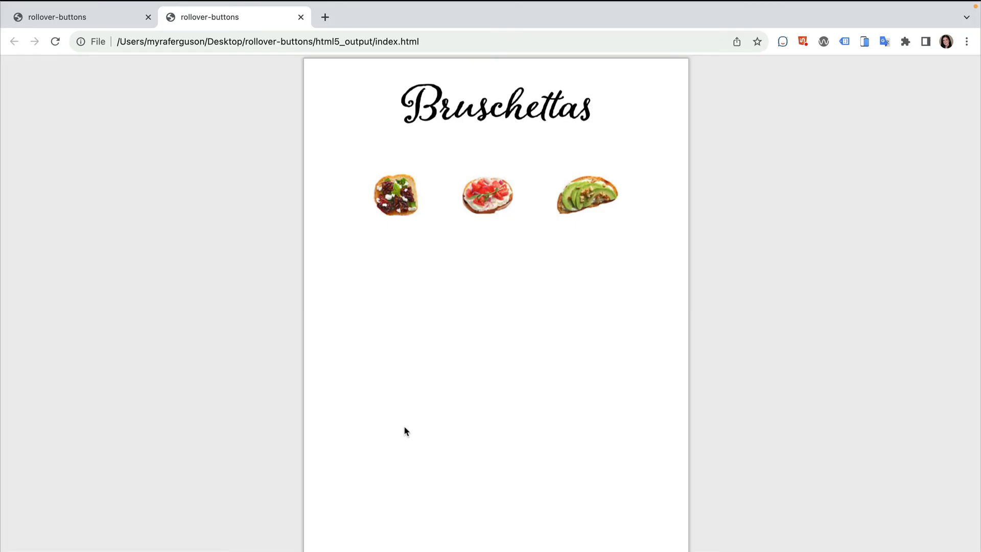
{"action": "mouse_move", "coordinate": [486, 197]}
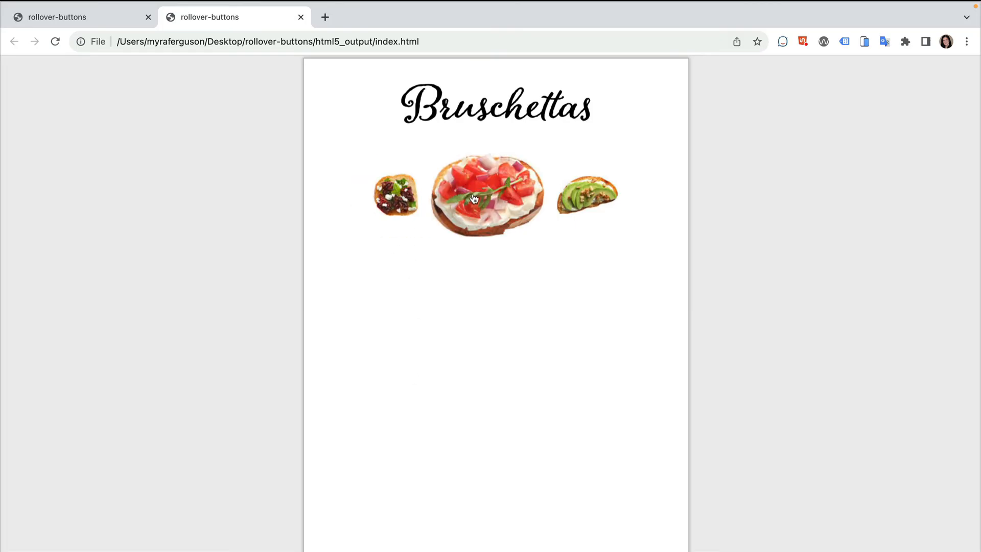